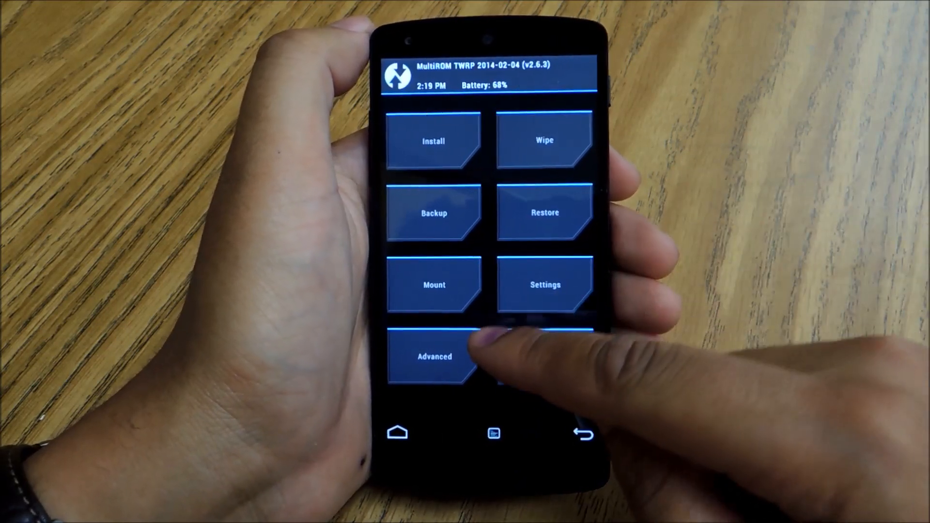
Bring up the MultiROM menu from the TWRP main screen.
{"action": "left_click", "coordinate": [434, 357]}
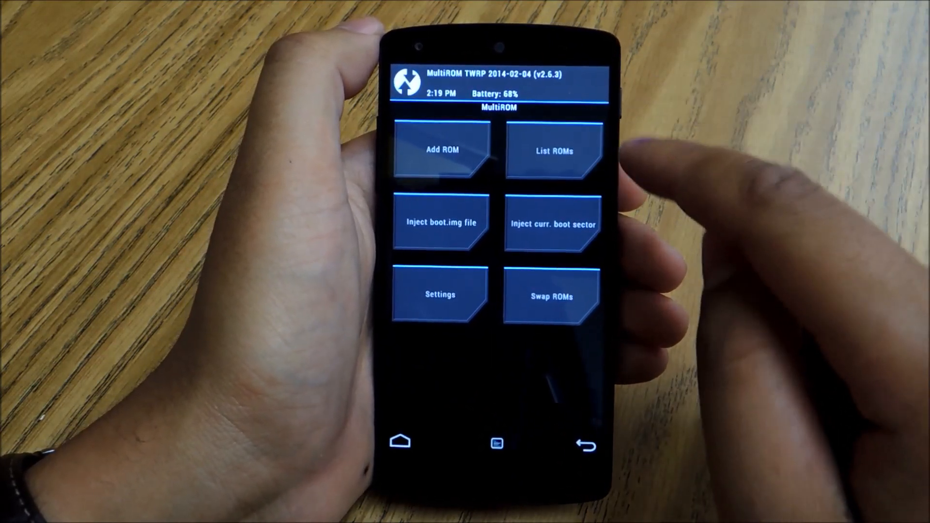
Add an Android ROM with Don't share kernel, choosing ZIP file as source on internal storage.
{"action": "left_click", "coordinate": [439, 150]}
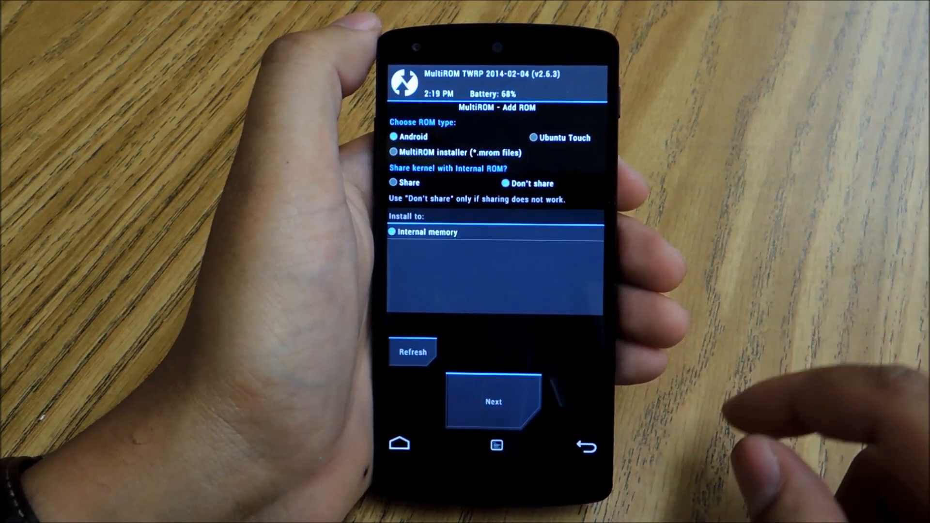
{"action": "left_click", "coordinate": [493, 401]}
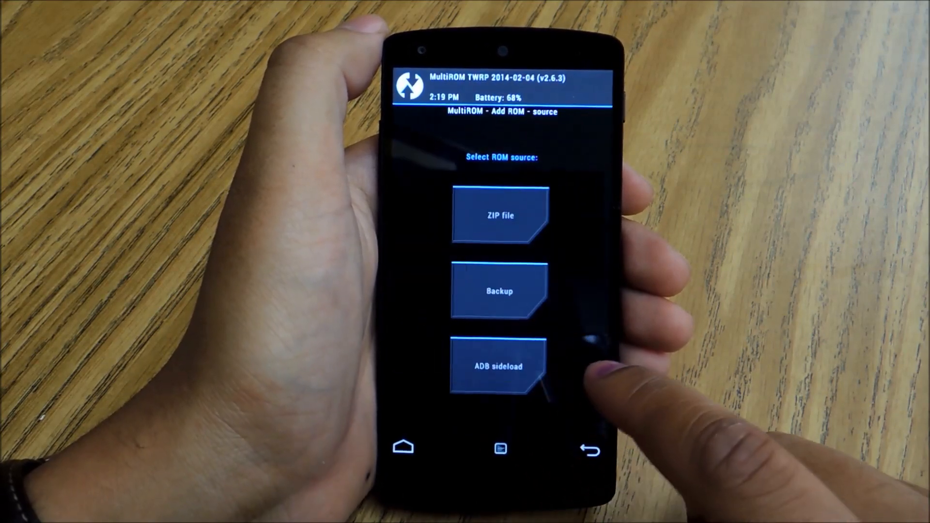
{"action": "left_click", "coordinate": [498, 215]}
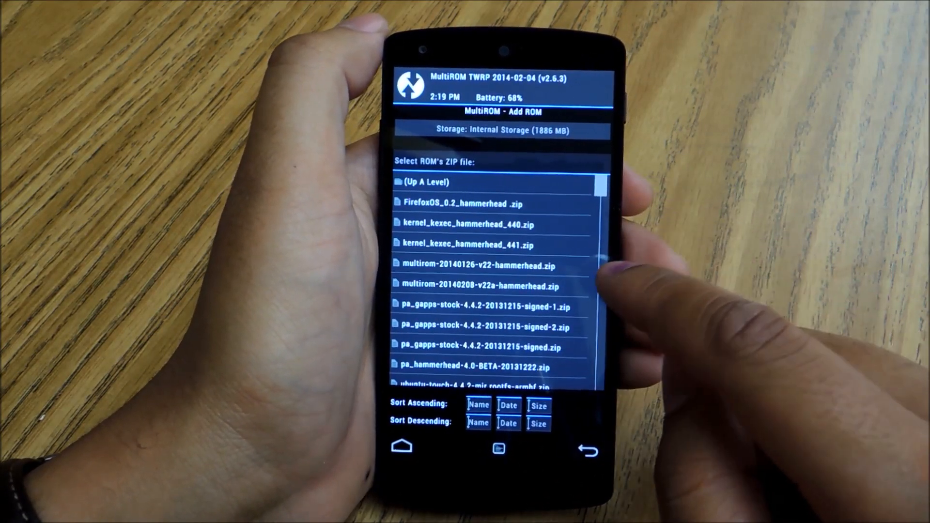